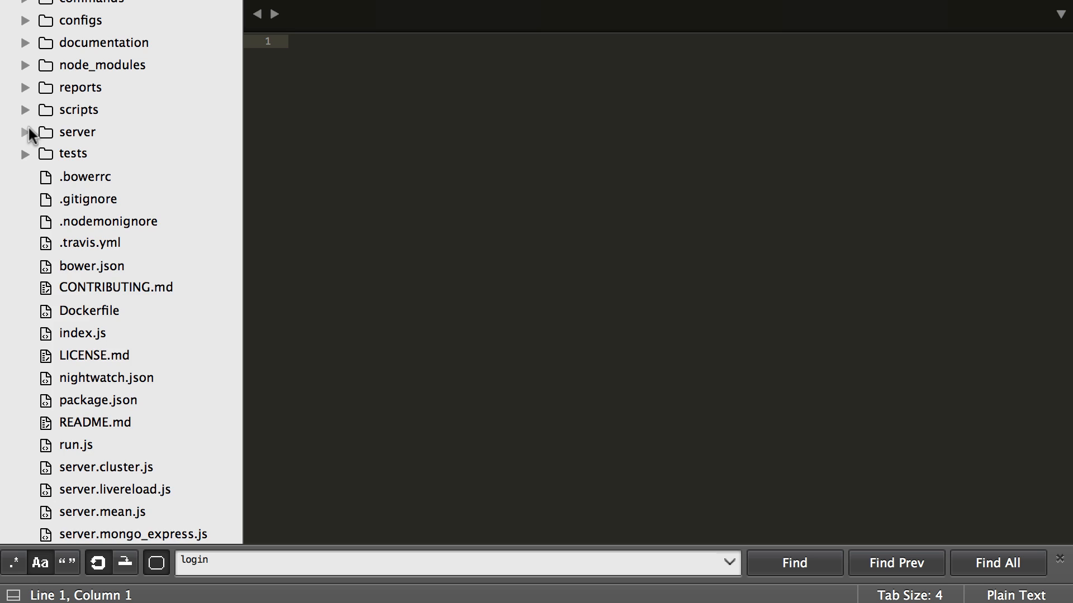
Step: Expand the server folder in the sidebar to show its subfolders and files
left_click(25, 132)
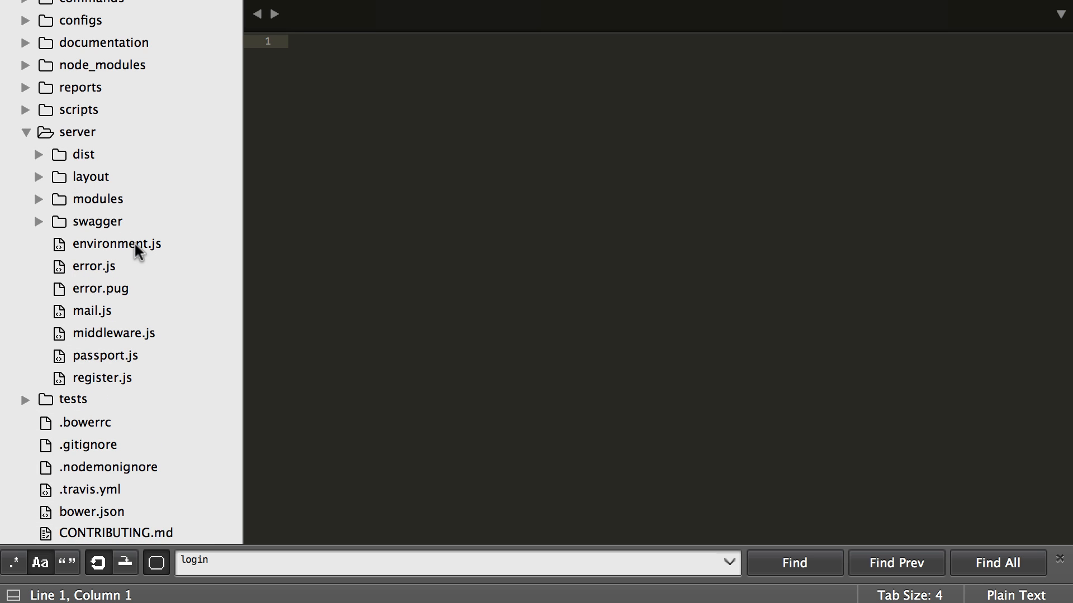
mouse_move(89, 221)
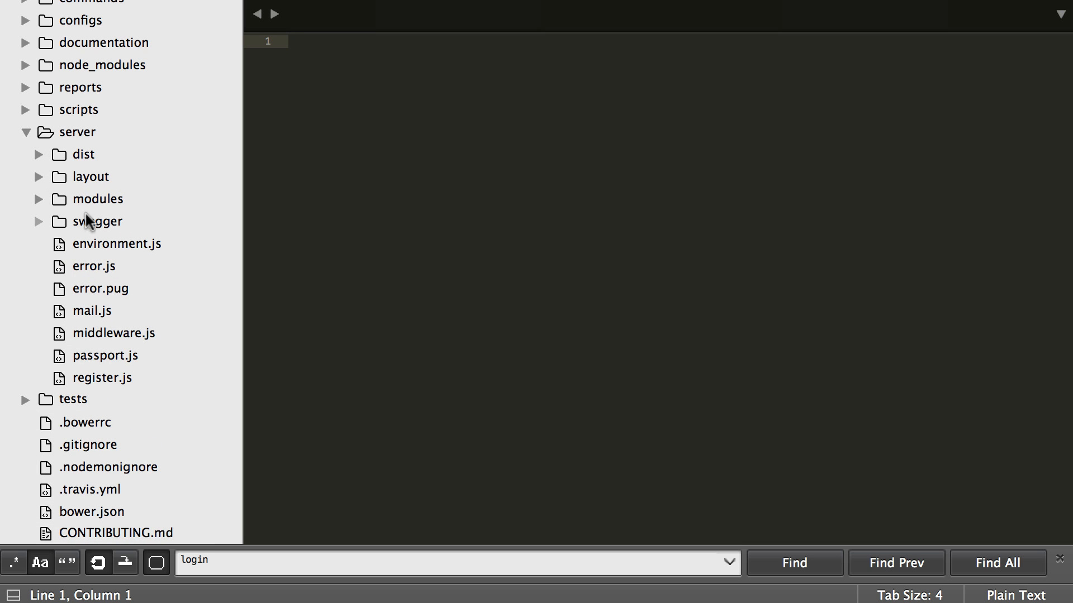
mouse_move(127, 275)
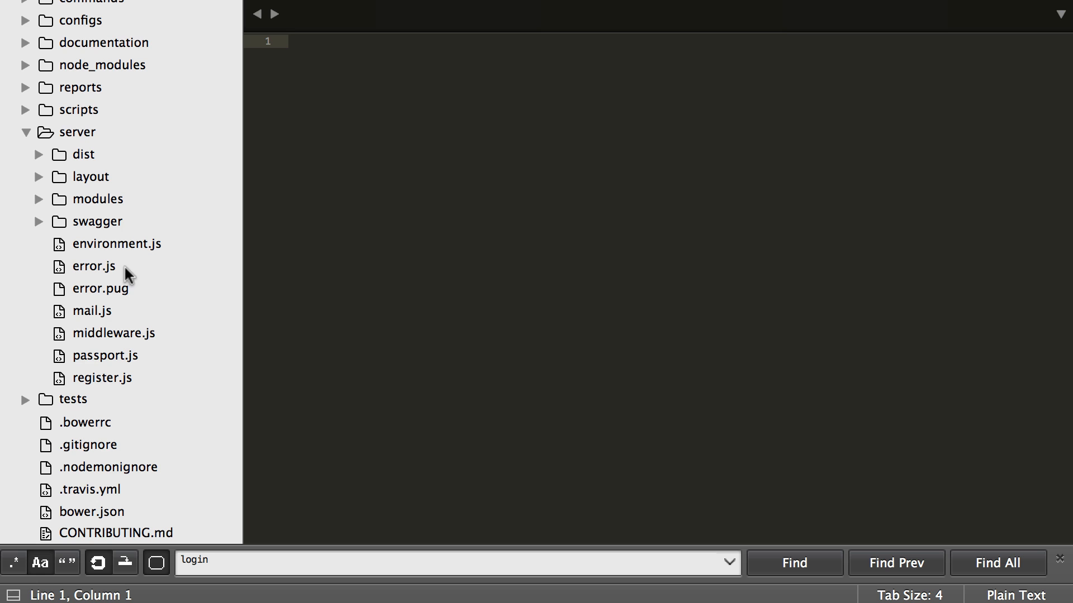
Step: Open middleware.js and view its authentication and admin-check code
left_click(114, 333)
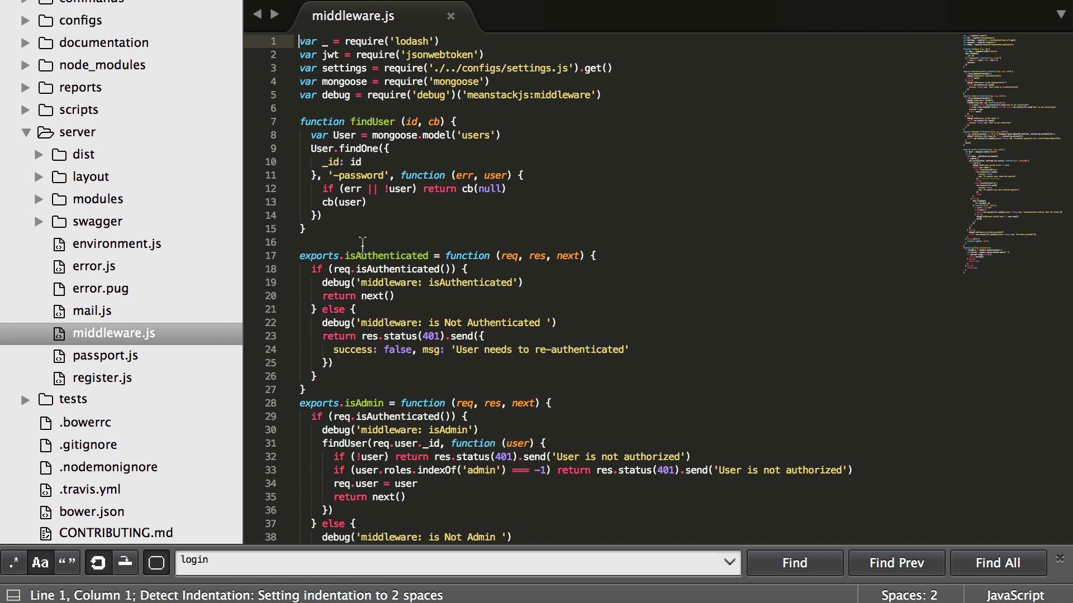
scroll("down", 3)
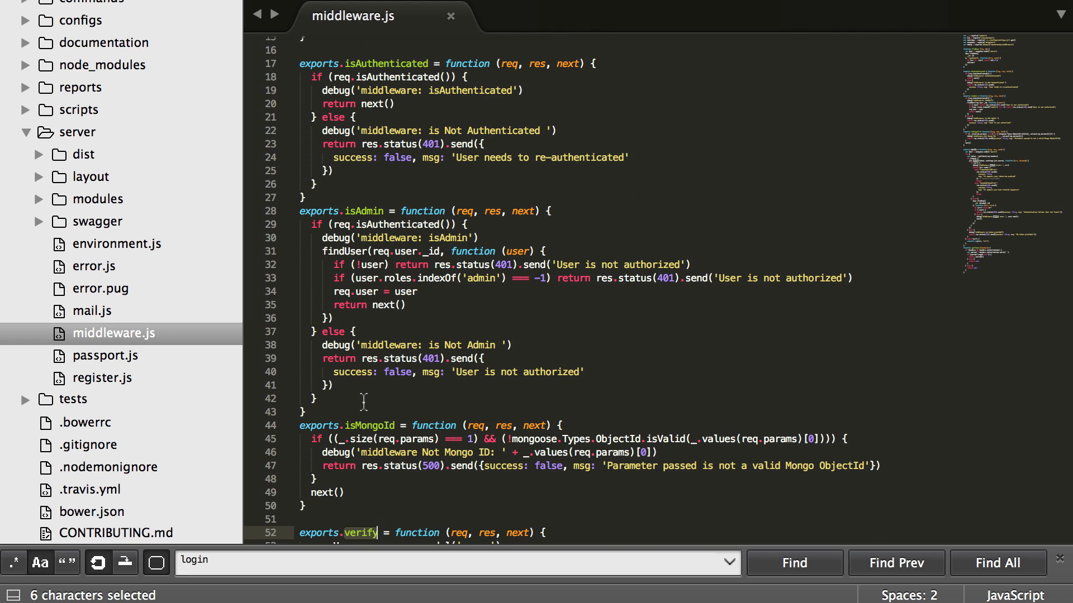
double_click(390, 63)
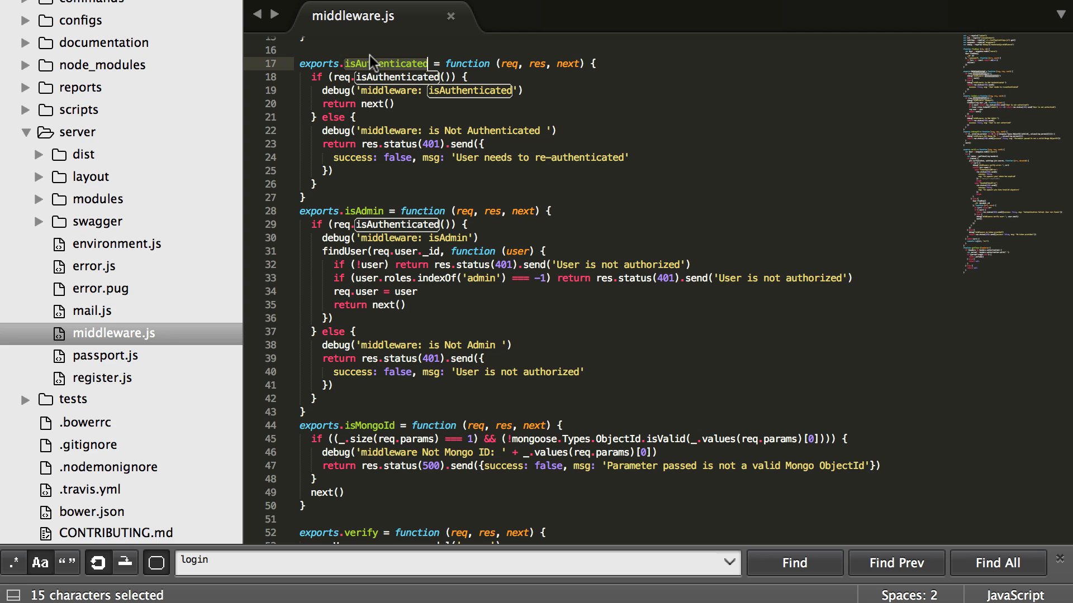
mouse_move(378, 114)
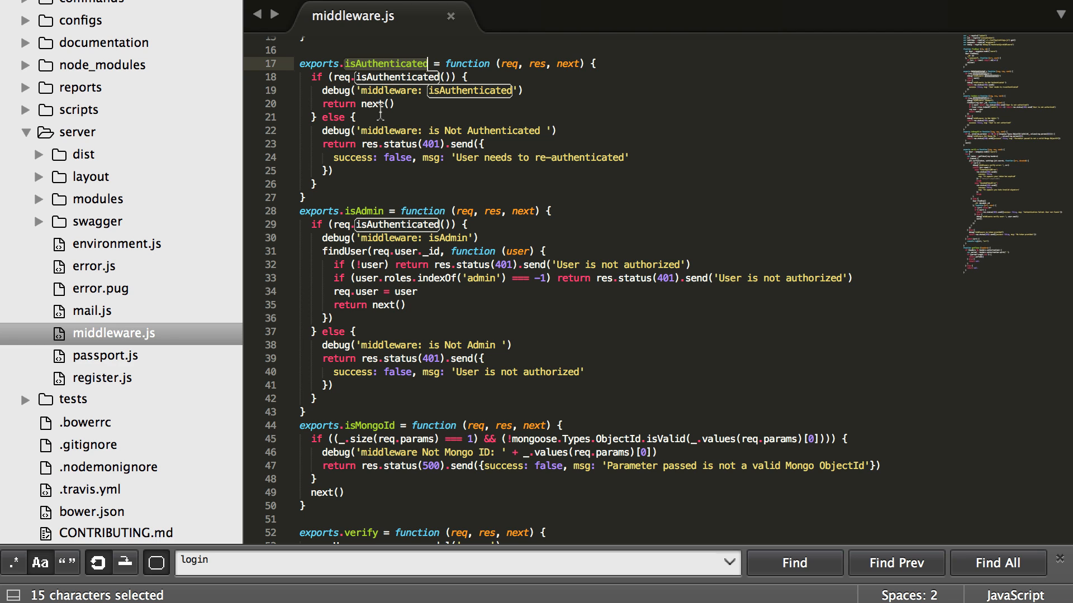
mouse_move(413, 283)
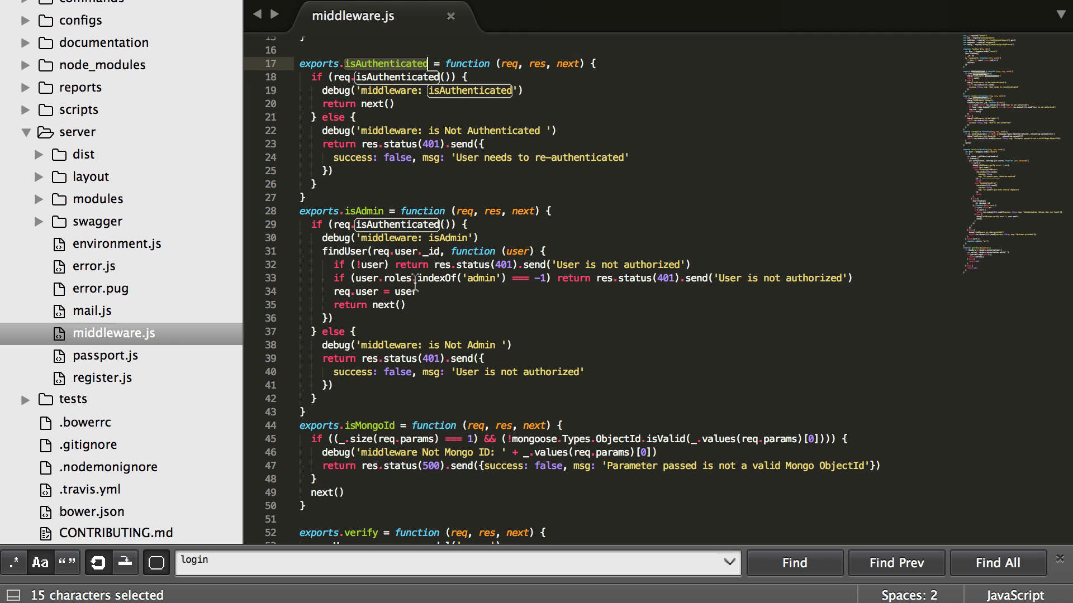
scroll("down", 3)
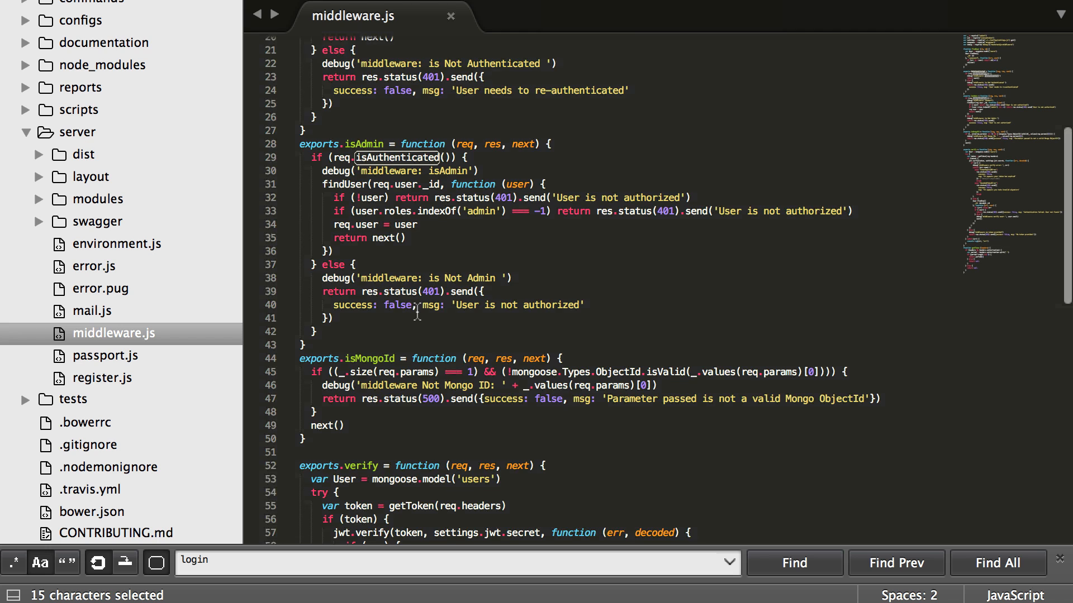
scroll("down", 3)
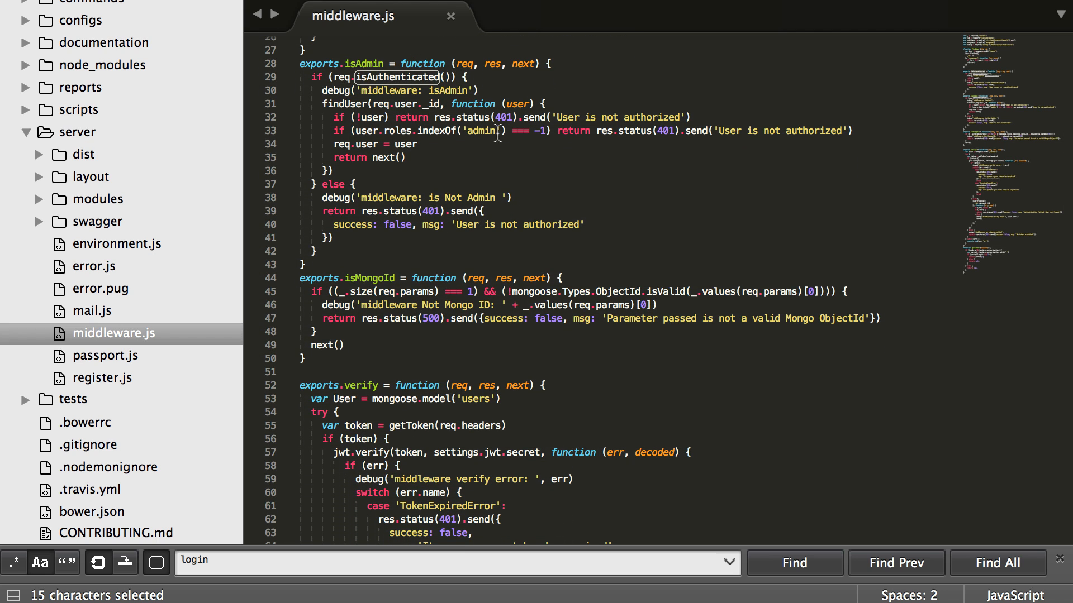
scroll("down", 3)
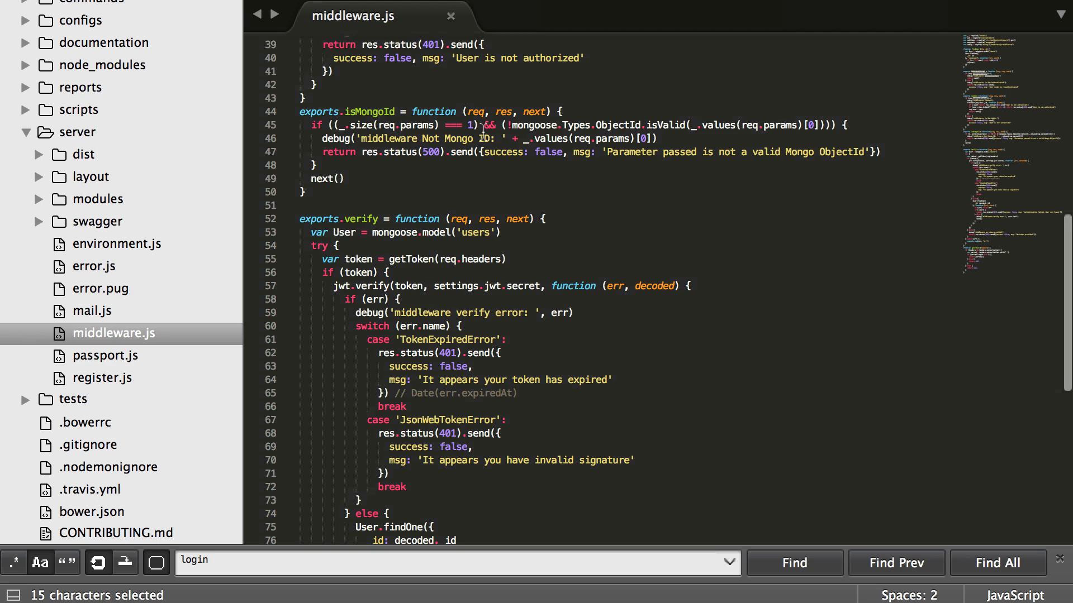
scroll("down", 3)
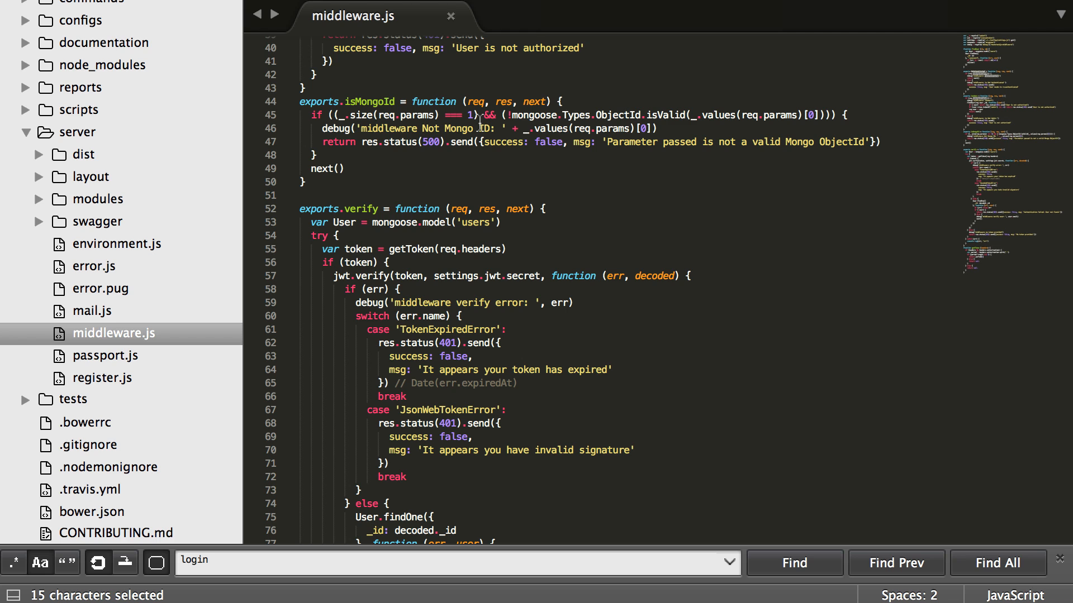
Step: Add an empty exported function stub with req, res, next above exports.isAuthenticated
scroll("down", 3)
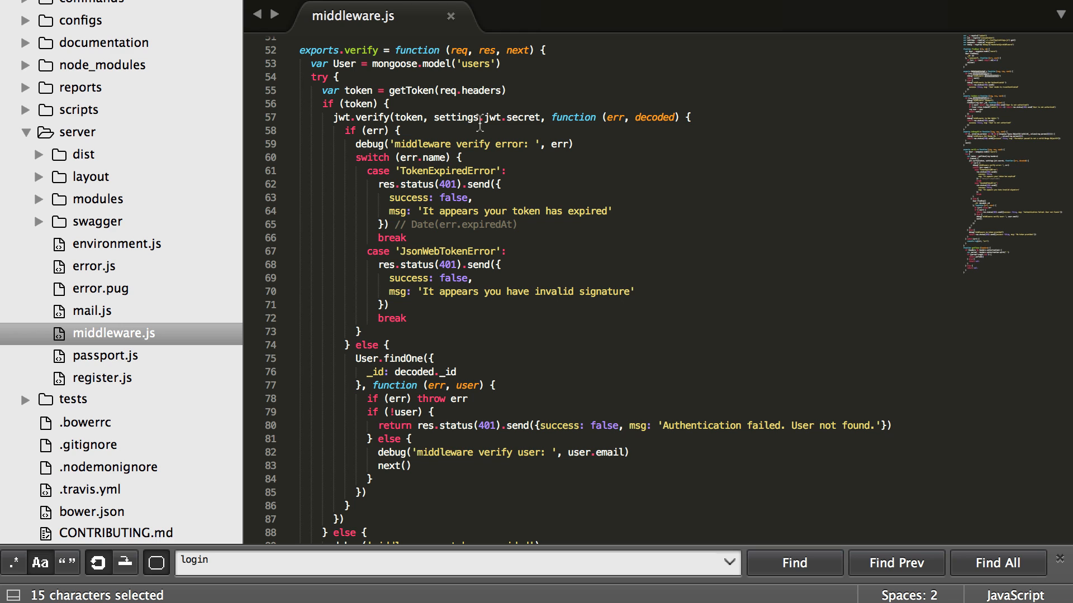
scroll("down", 3)
type("exports.isAuthenticated = function (req, res, next) {")
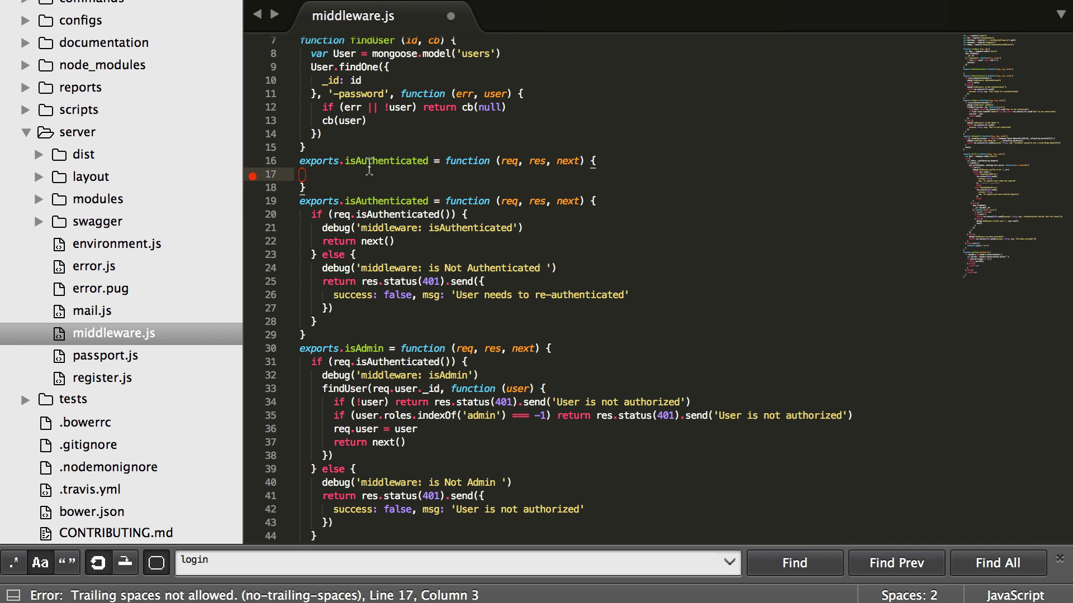
Step: Rename the stub to isLogged and have it run console.log(new Date())
double_click(389, 161)
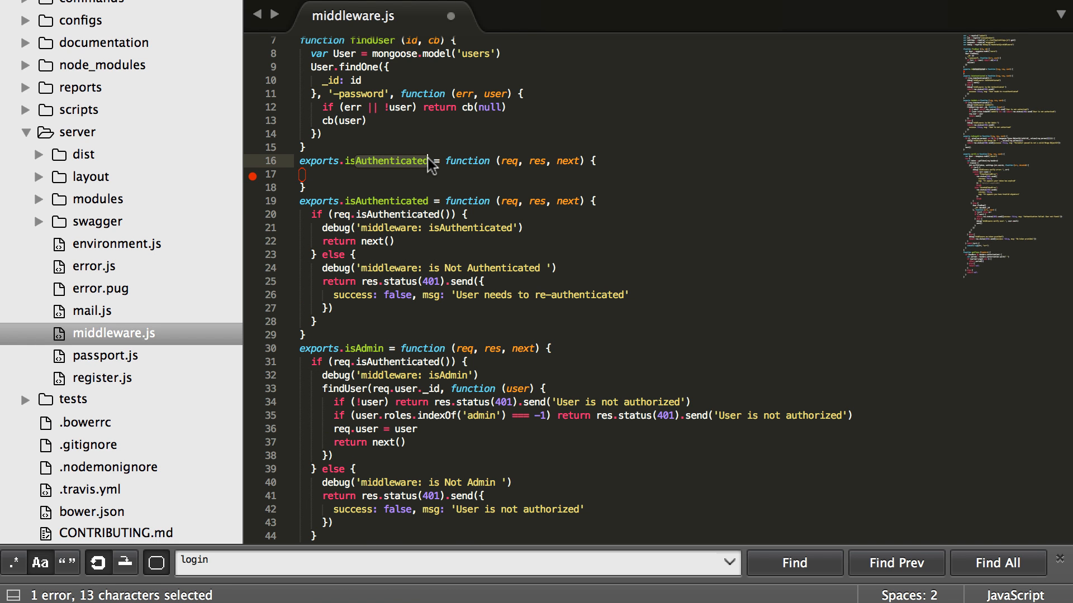
type("isLogged")
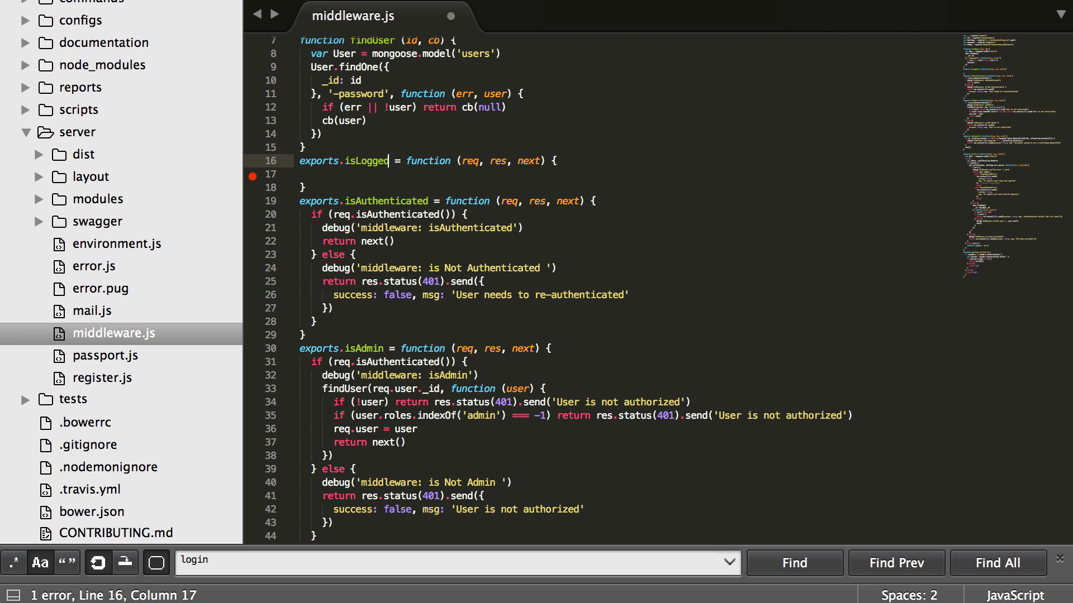
type("consol")
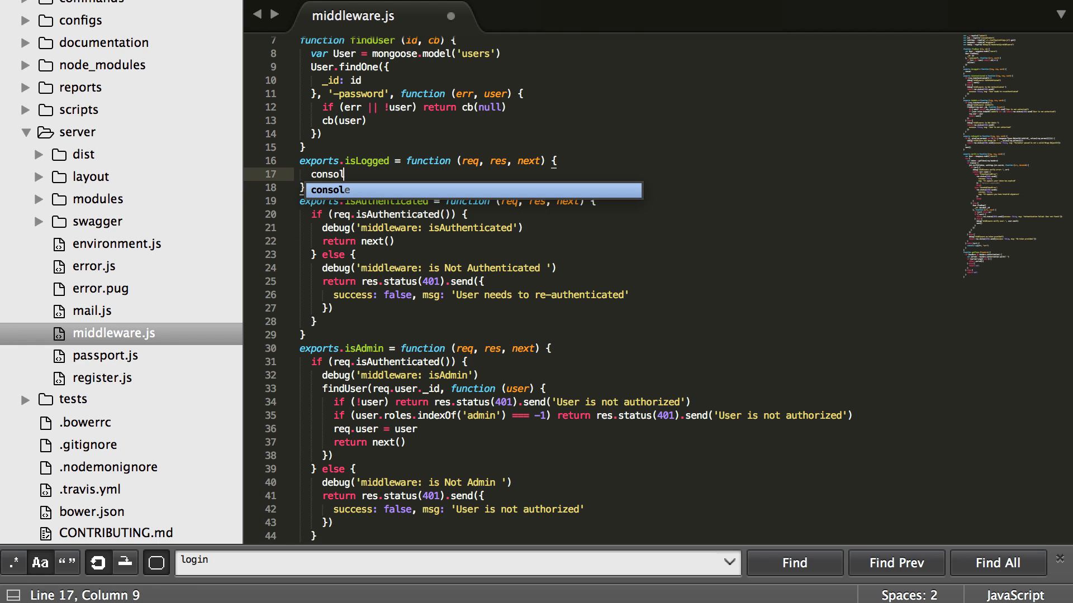
type("e.log()")
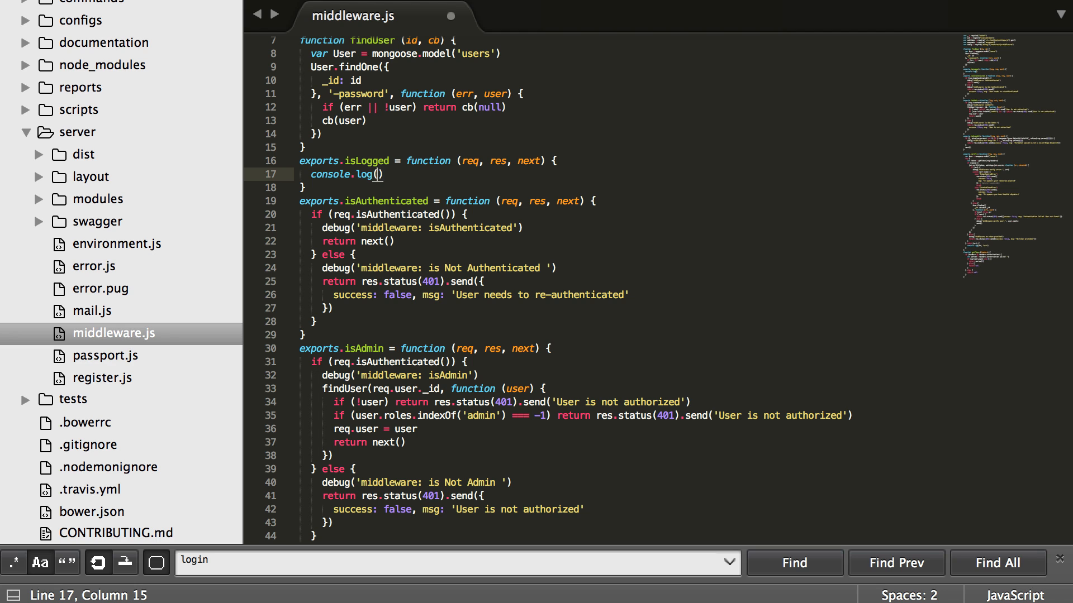
type("New")
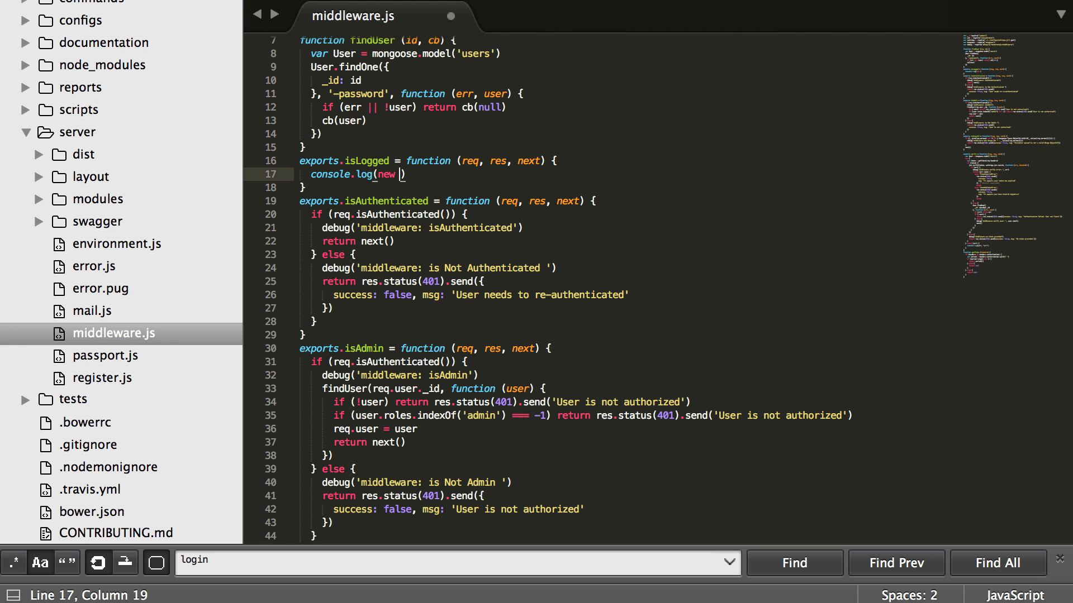
type("Date()")
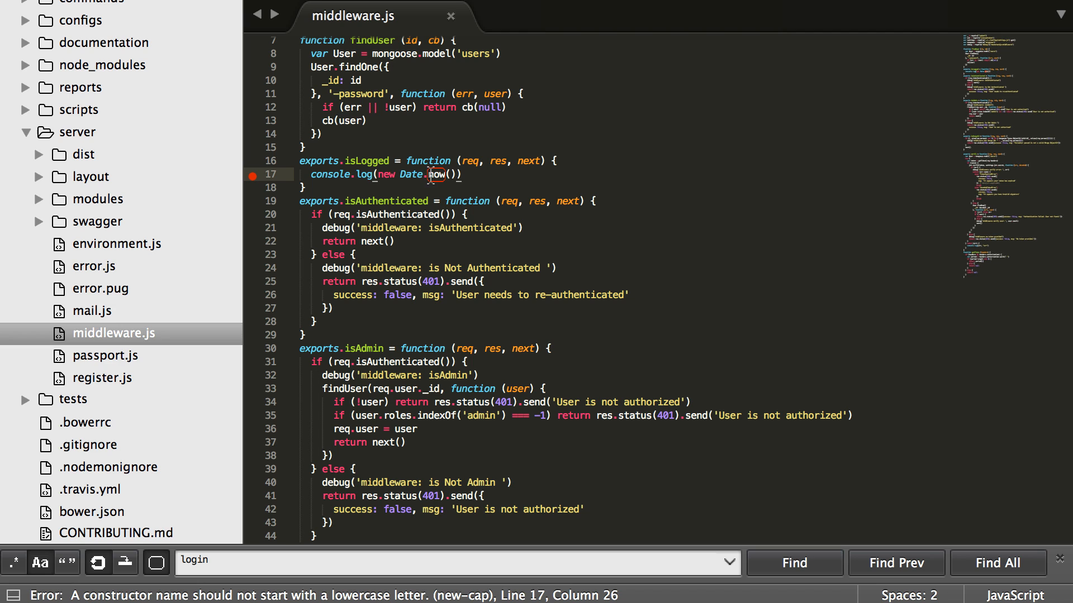
mouse_move(389, 164)
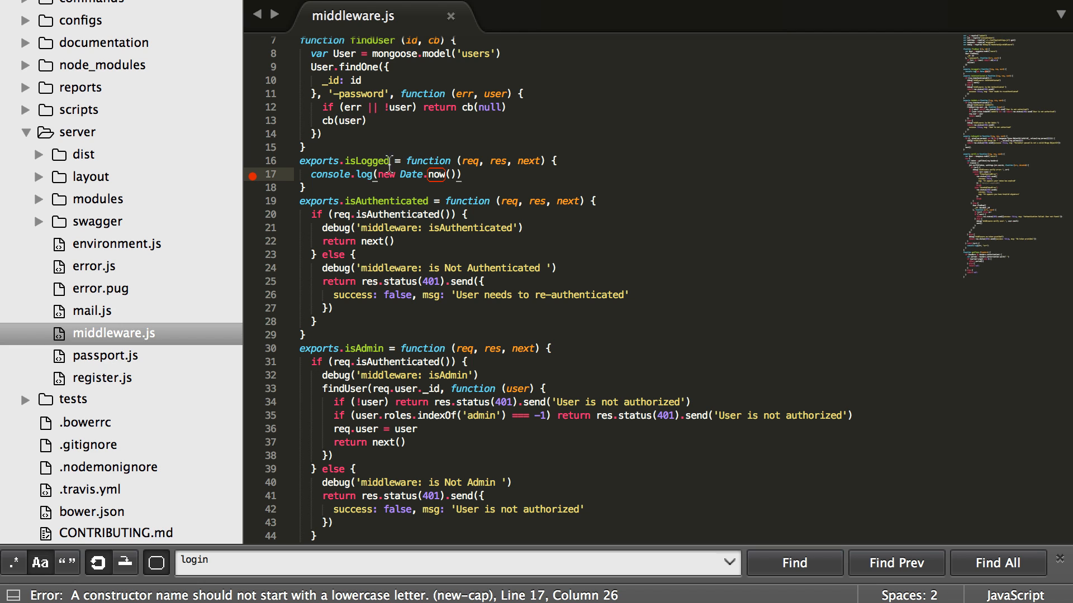
Step: Add next() after the logging statement, save middleware.js, and move to system.routes.js
double_click(364, 161)
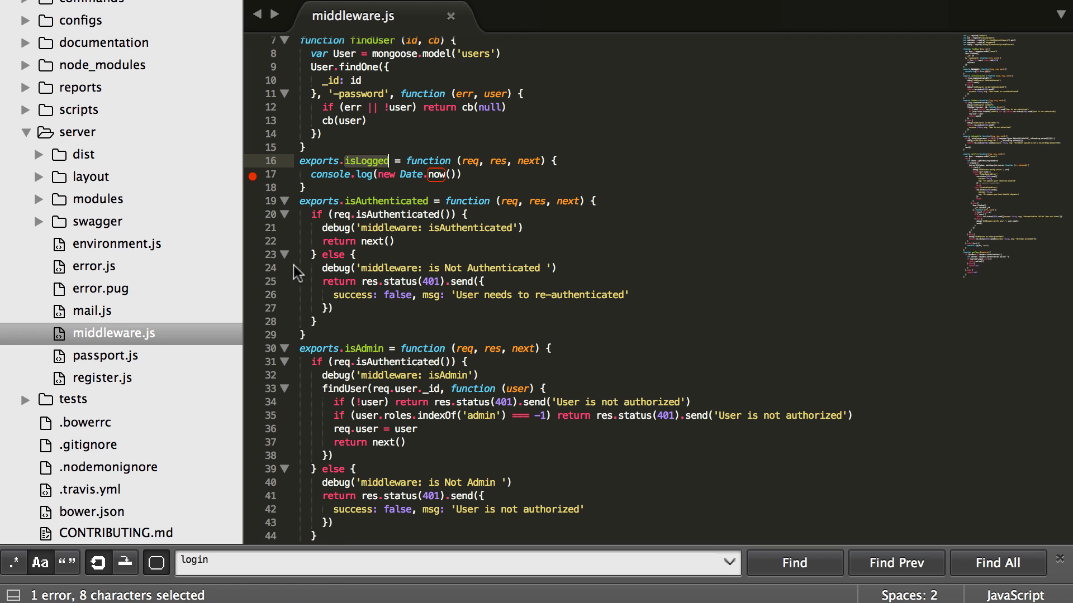
left_click(464, 174)
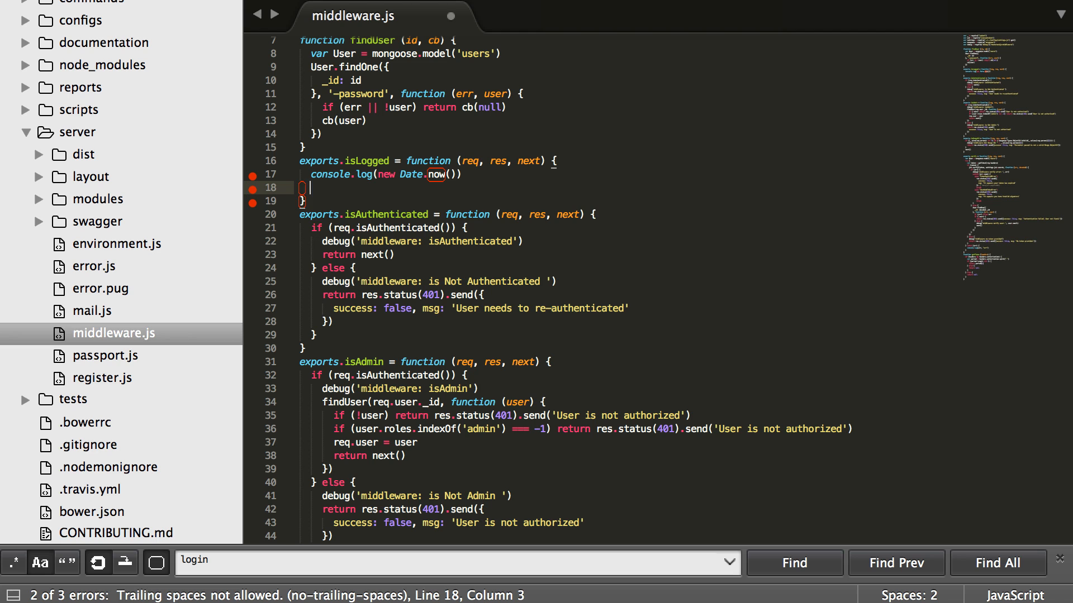
type("next(")
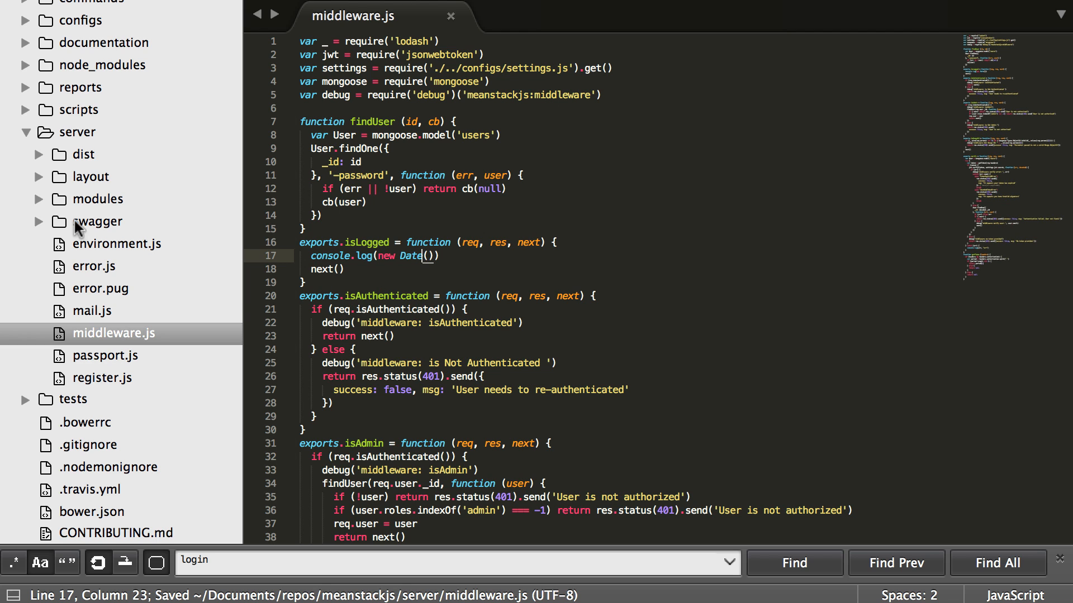
left_click(39, 199)
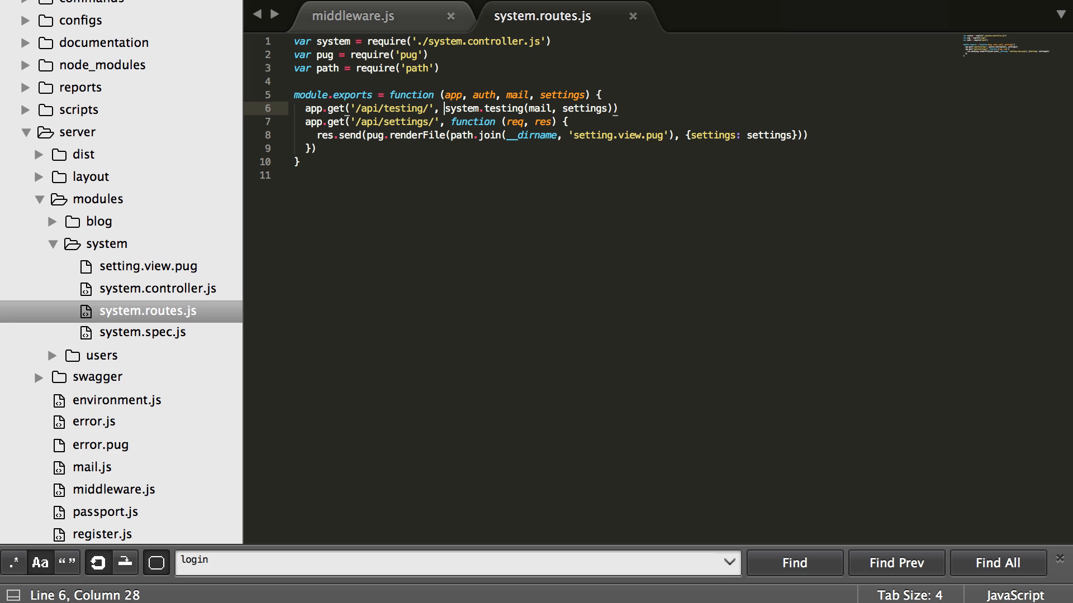
Step: Insert auth.isLogged before system.testing in the /api/testing/ route, checking the name in middleware.js
type("auth")
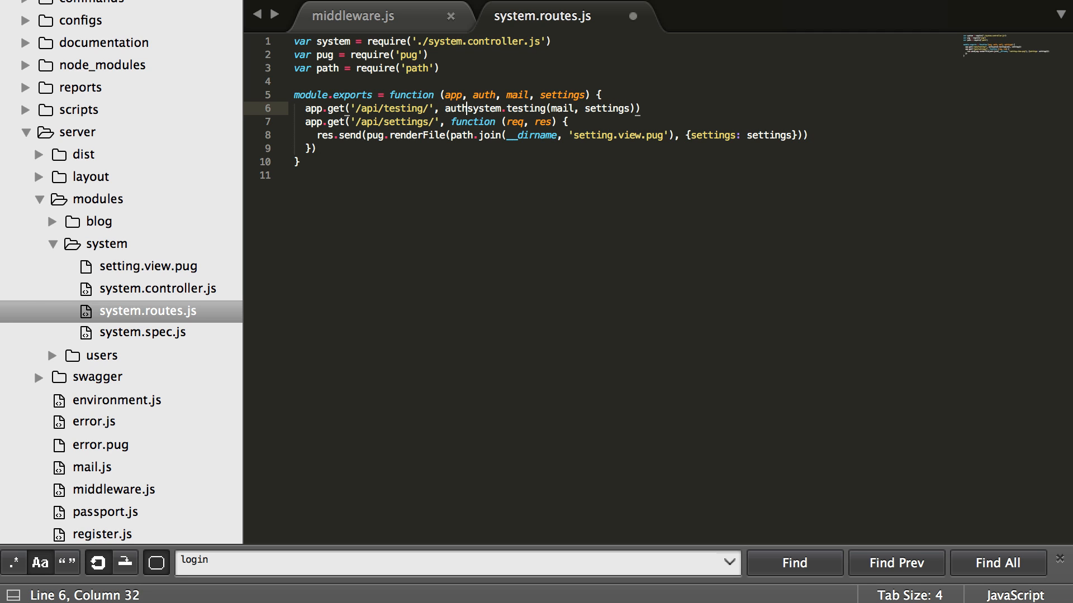
left_click(351, 16)
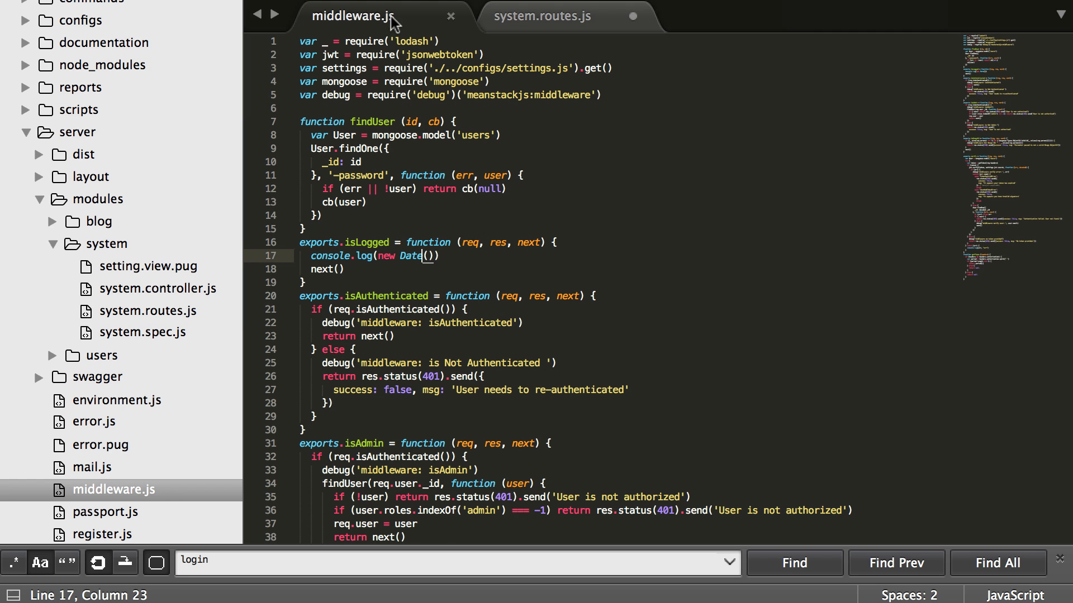
left_click(540, 16)
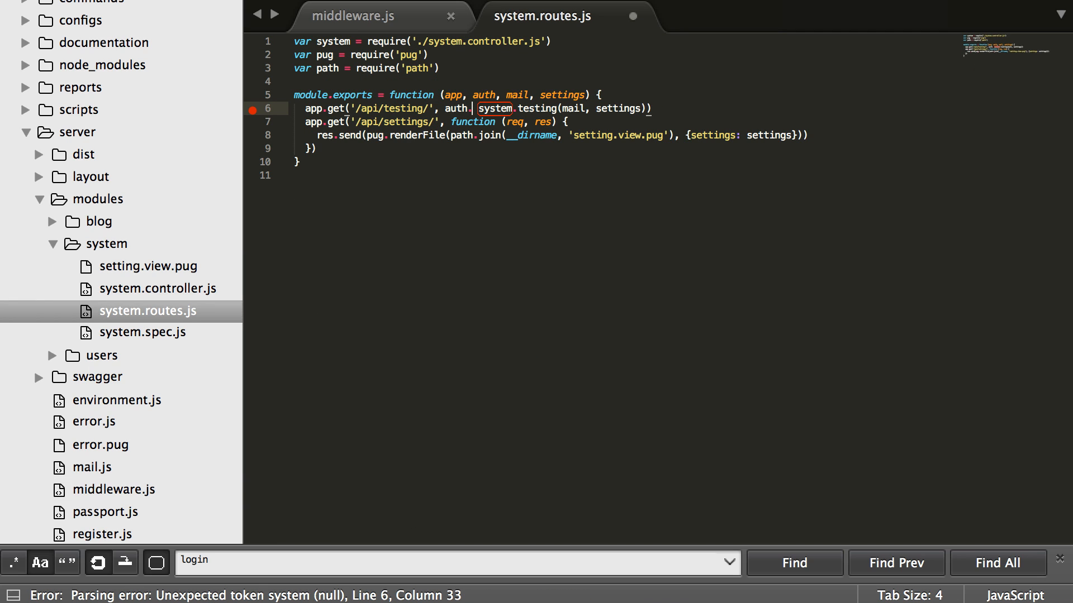
type("isLogged,")
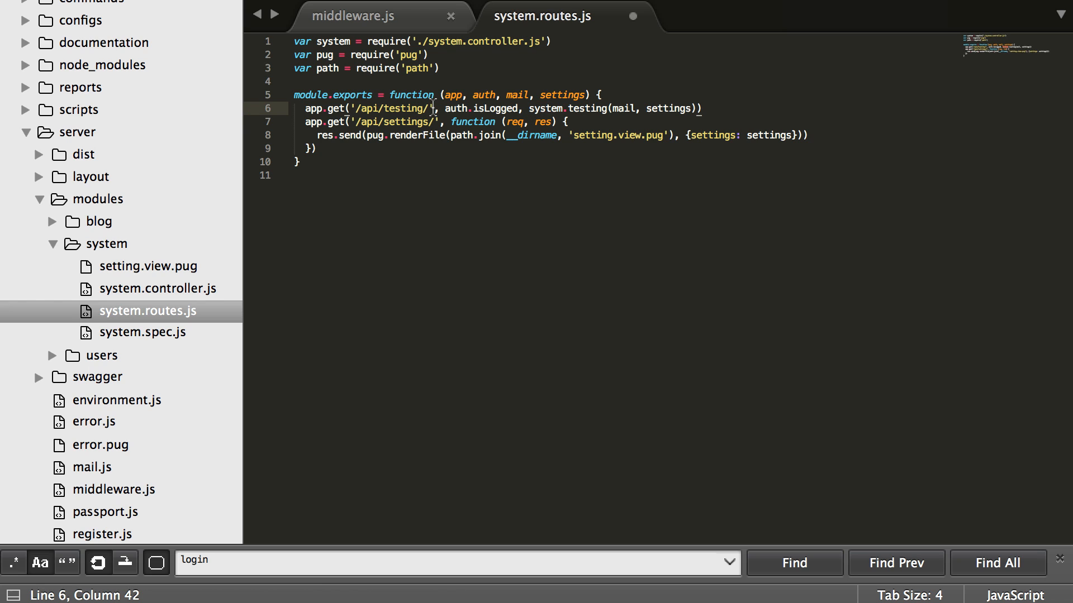
Step: Adjust the inserted auth.isLogged reference within the route definition
left_click_drag(373, 109, 429, 108)
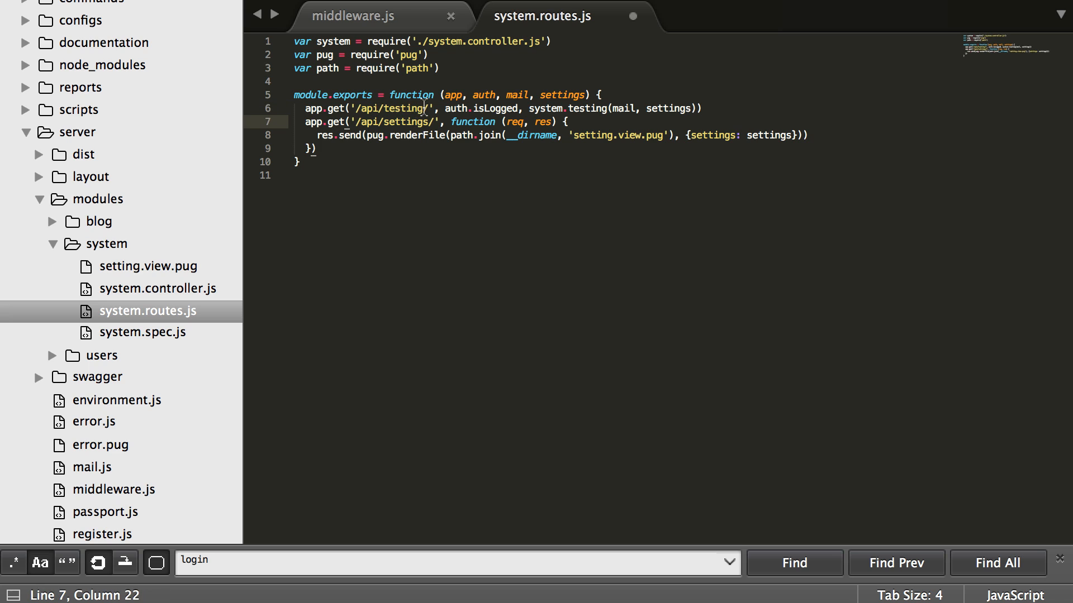
left_click(373, 108)
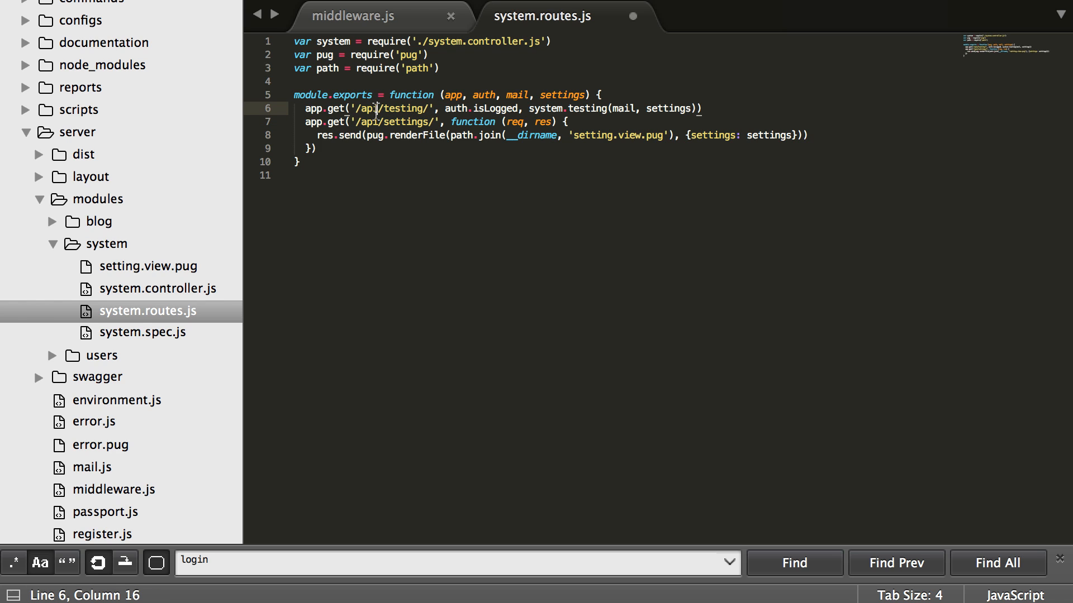
left_click(355, 108)
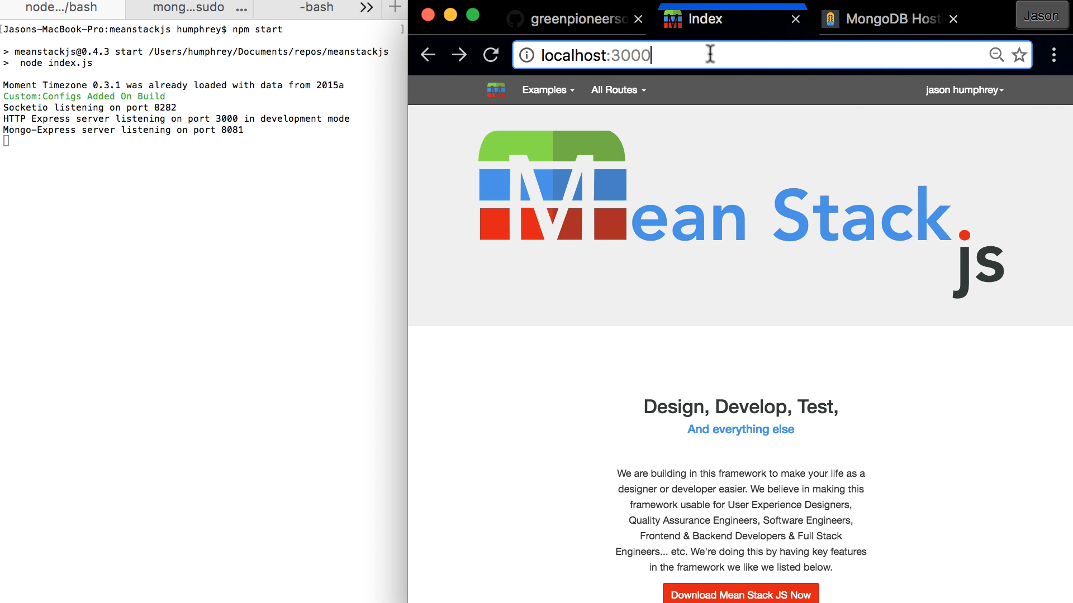
Step: Load localhost:3000/api/testing/ in Chrome and highlight the logged date in the terminal
type("/api/testing/")
type("npm start")
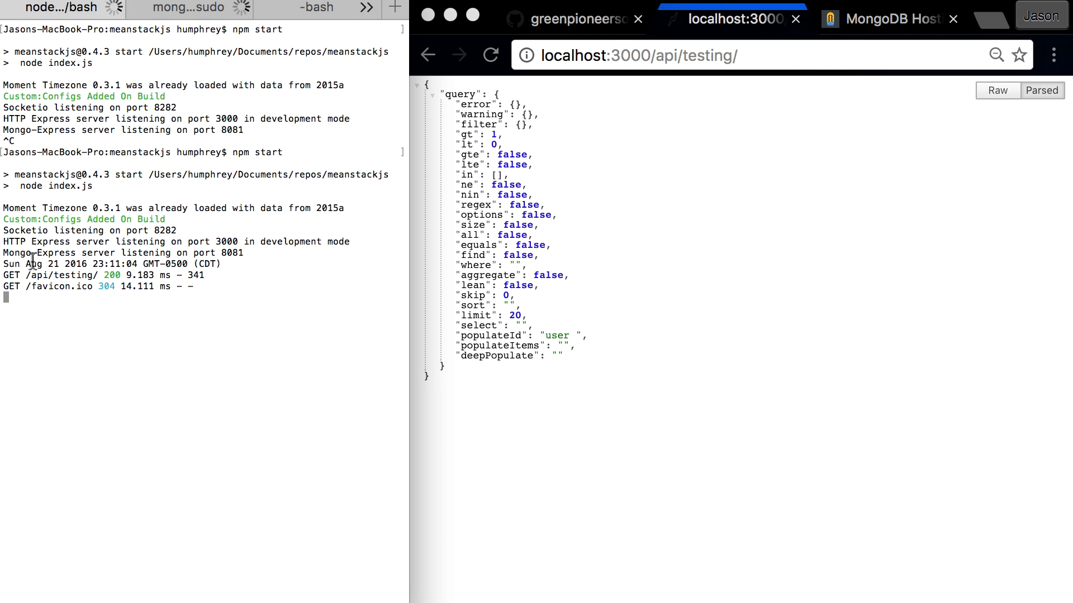
left_click_drag(6, 264, 222, 263)
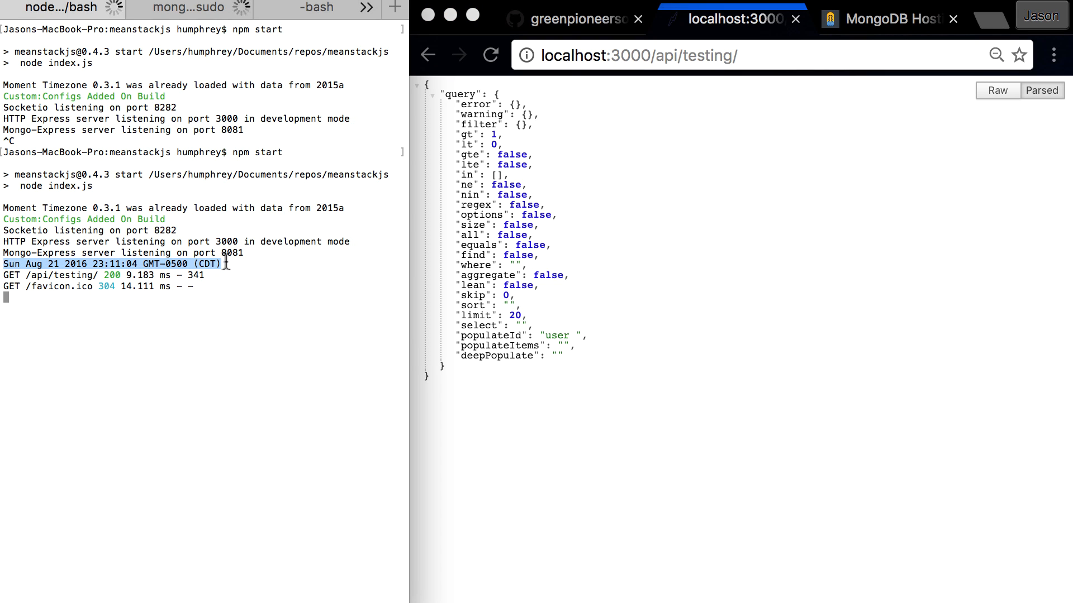